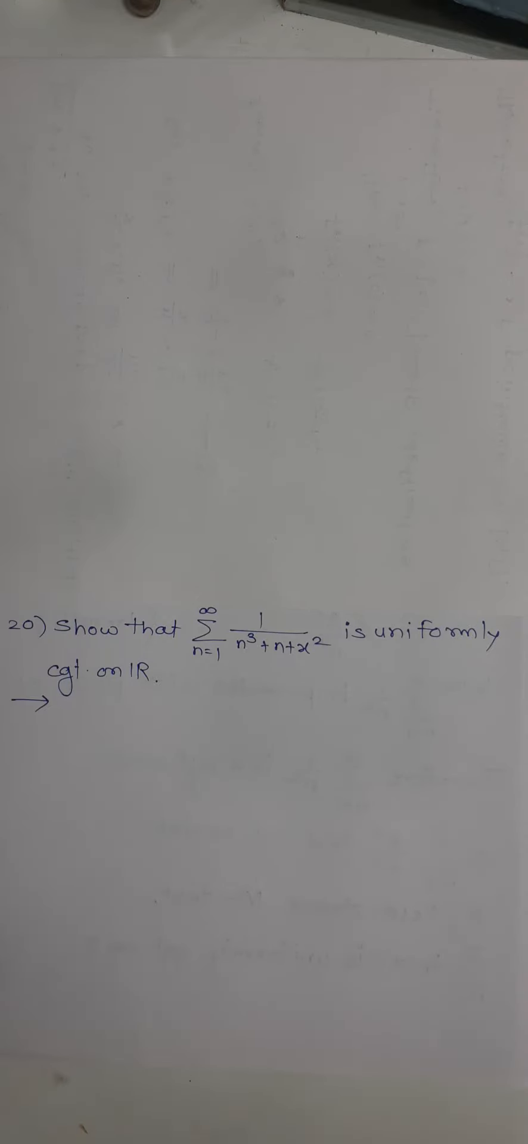
pyautogui.write('Consider, |fn(x)|= |1/(n^3+n+x^2)| ≤ 1/n^3')
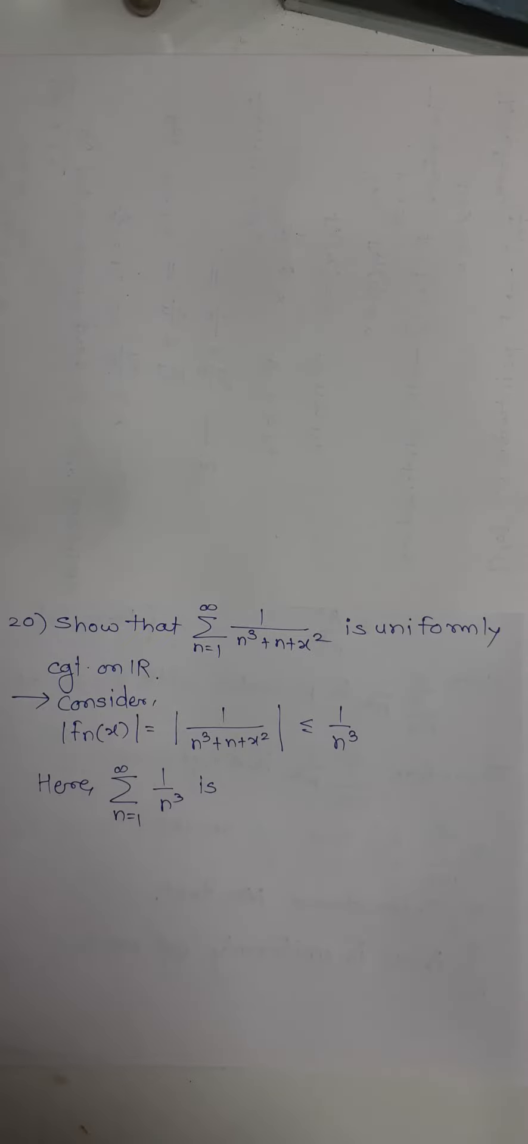
pyautogui.write('is p- series with p=3')
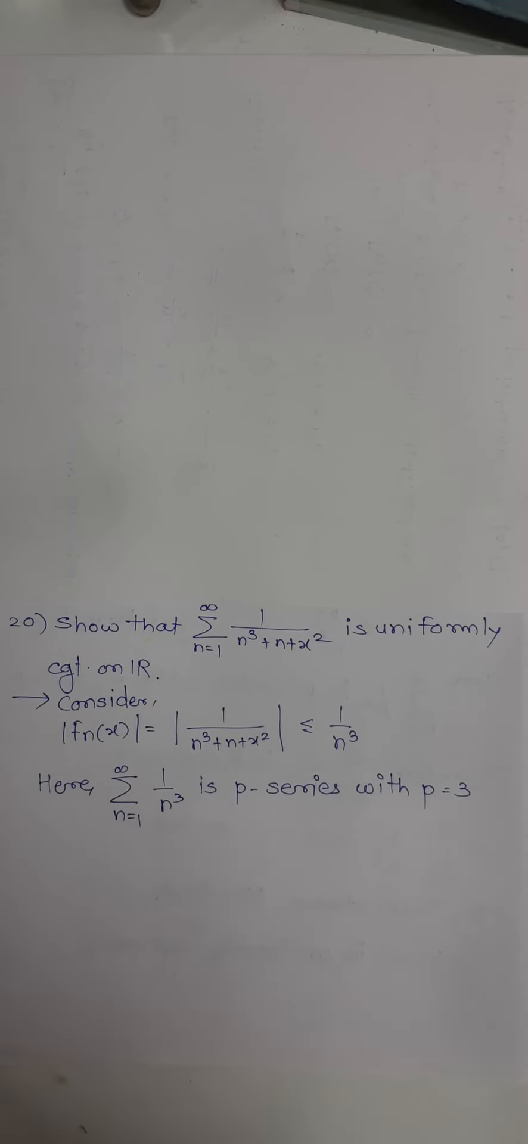
pyautogui.write('>1')
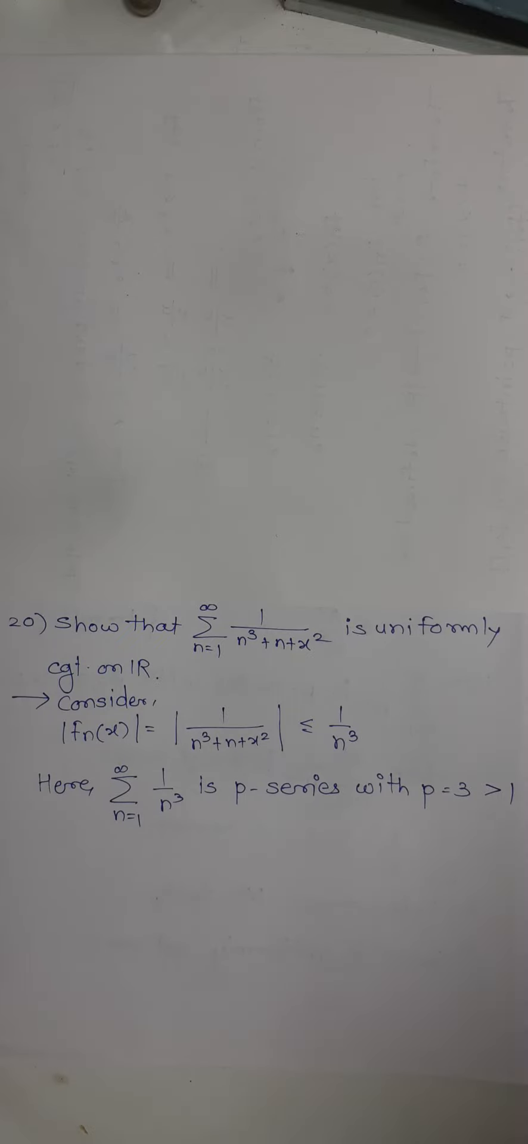
pyautogui.write('Therefore, ∑ 1/n³ is a cgt. series.')
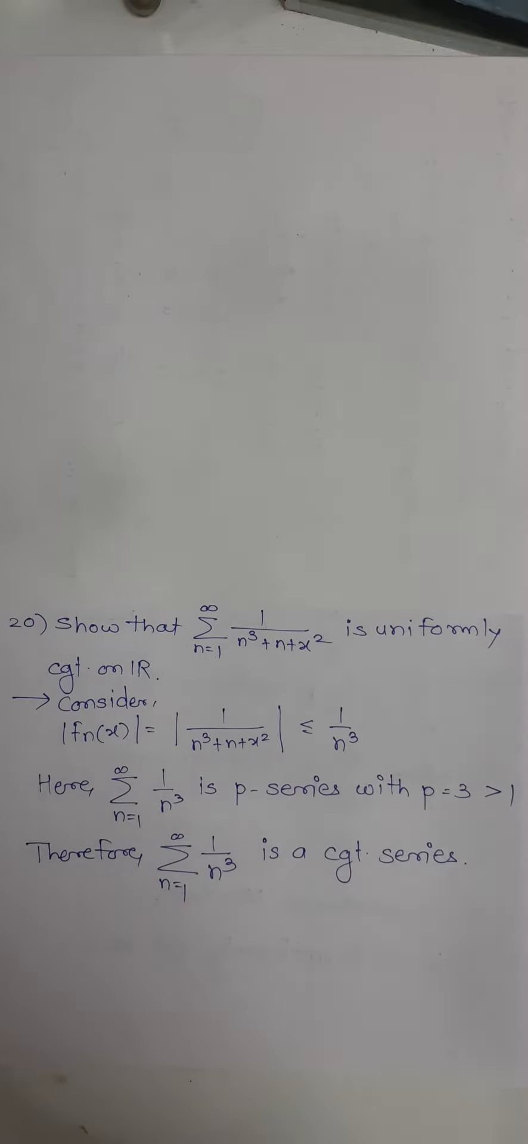
pyautogui.write('By Weierstrass M-test,')
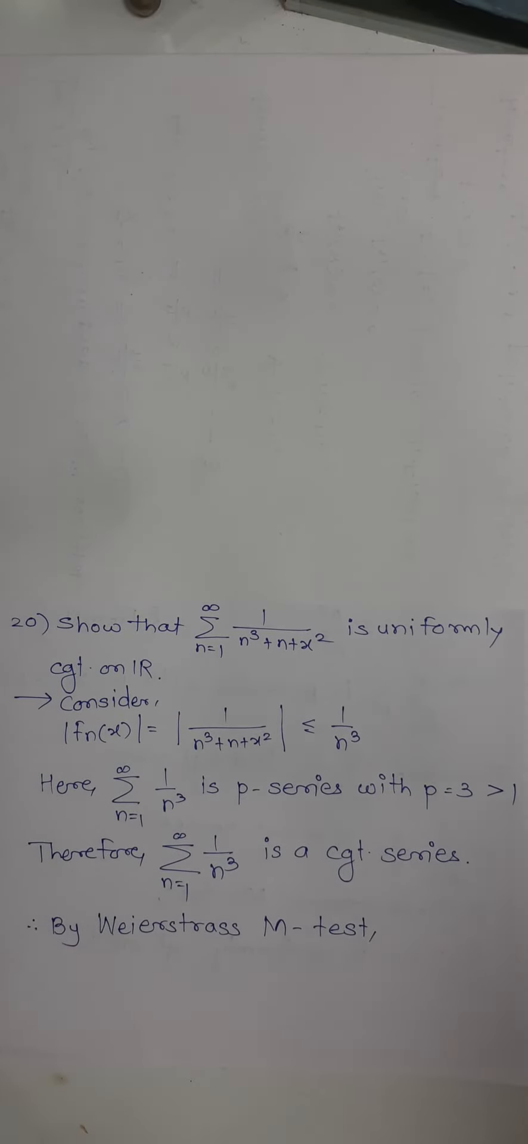